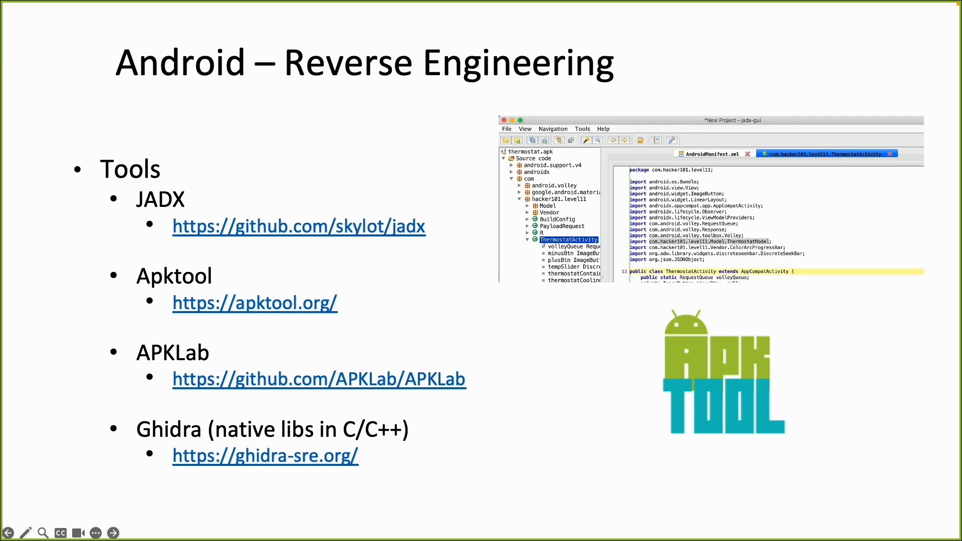
pyautogui.click(253, 303)
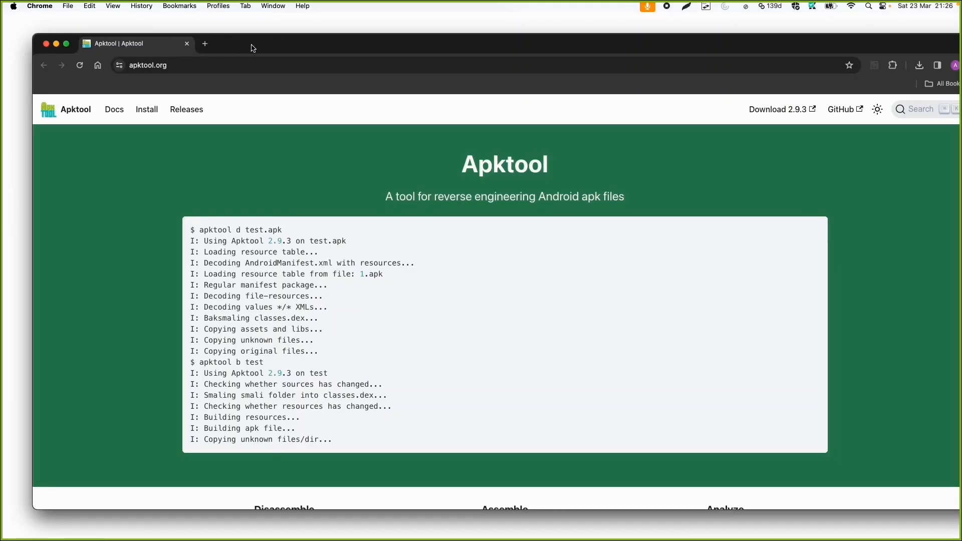
# - Navigate Docs > The Basics > Decoding to reach the apk decoding documentation
pyautogui.click(113, 109)
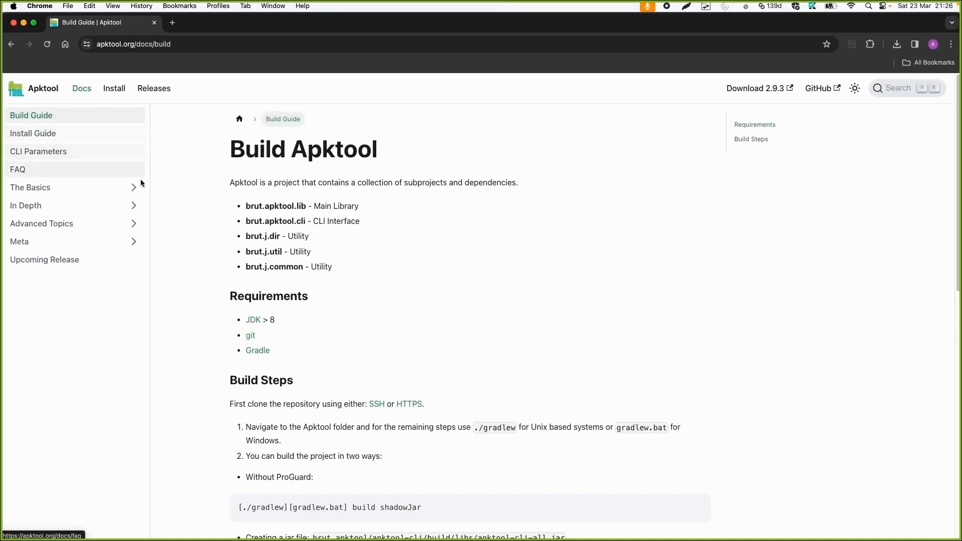
pyautogui.click(29, 187)
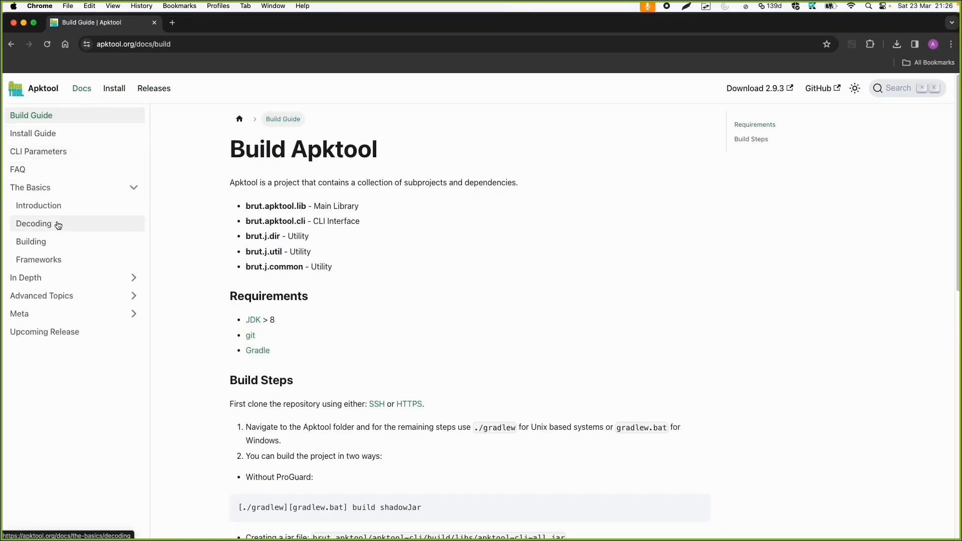
pyautogui.click(34, 223)
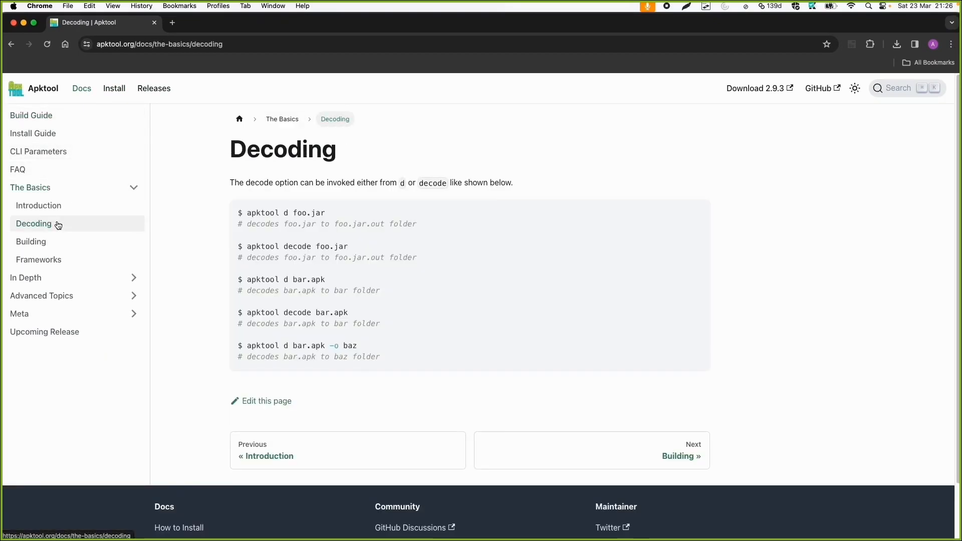
pyautogui.moveTo(54, 241)
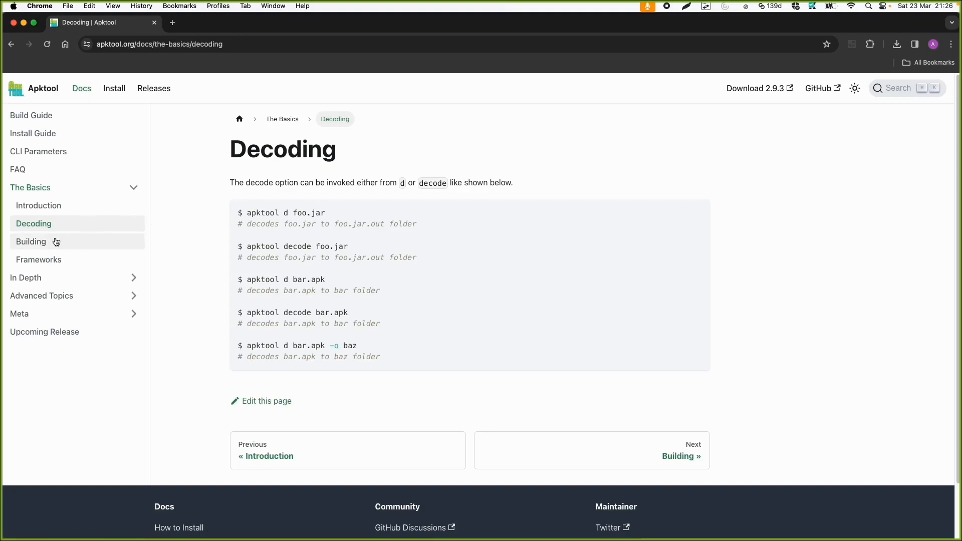
pyautogui.moveTo(181, 227)
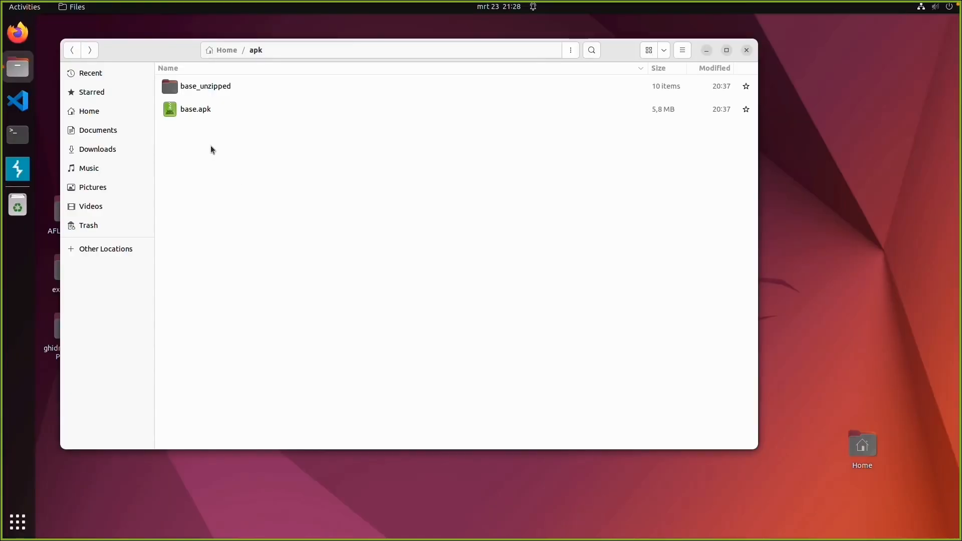
pyautogui.moveTo(234, 158)
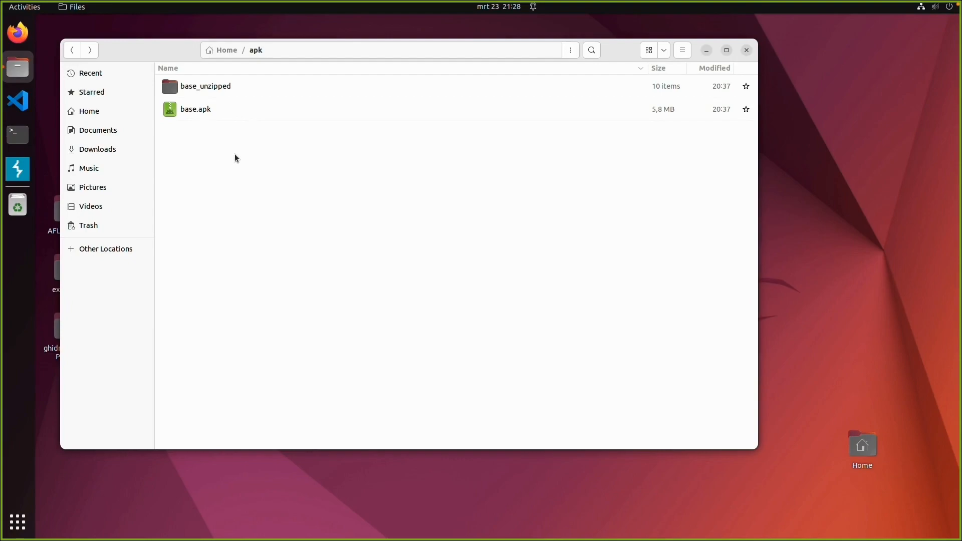
# - Run 'apktool d base.apk' in a terminal opened in the ~/apk folder
pyautogui.click(17, 134)
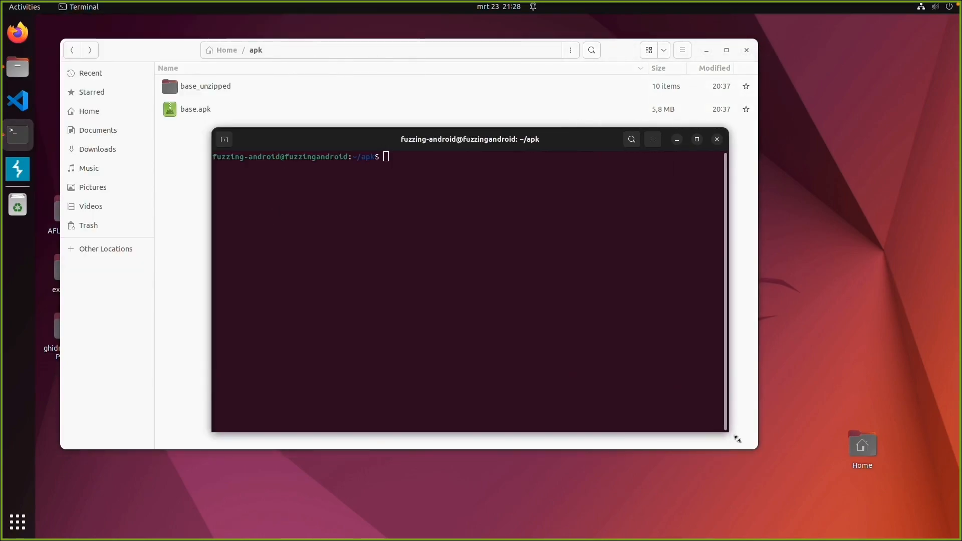
pyautogui.write('ap')
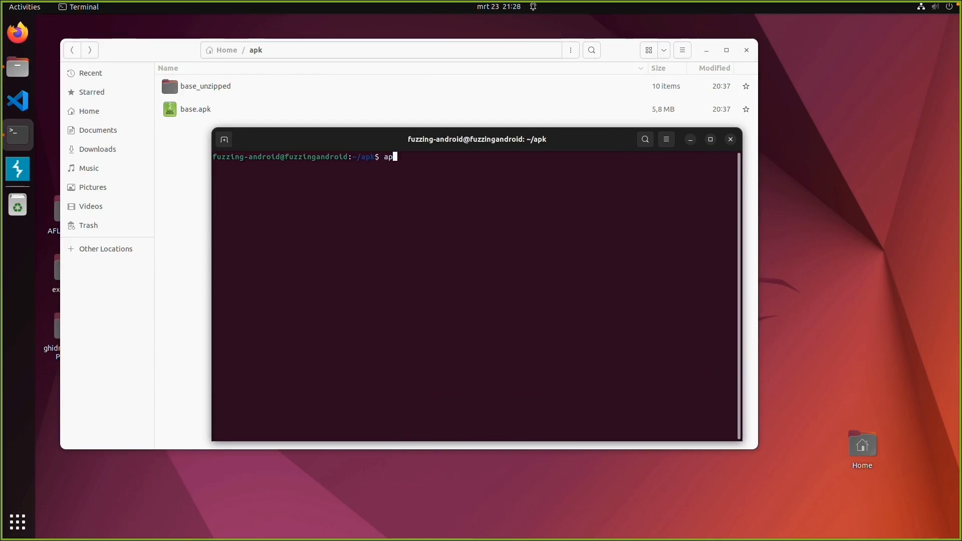
pyautogui.write('ktool')
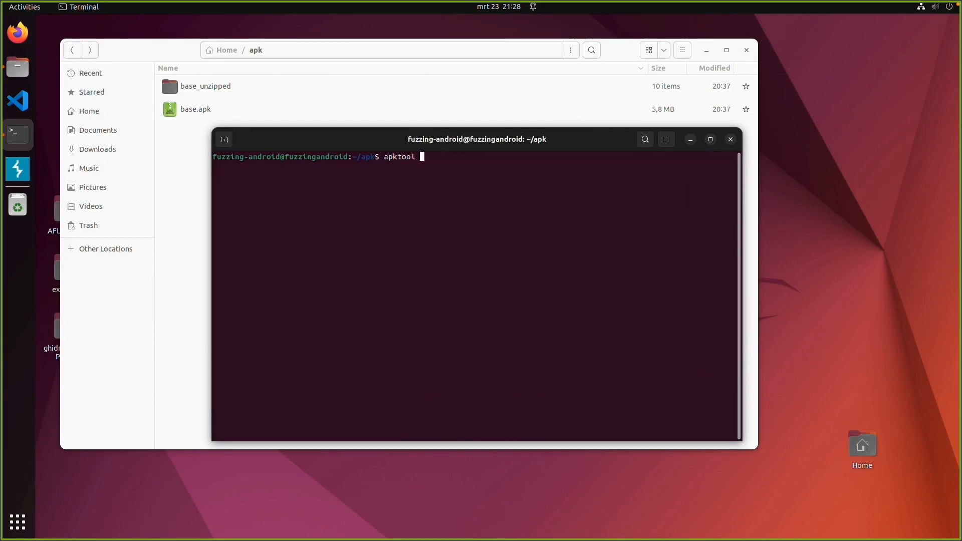
pyautogui.write('d bae')
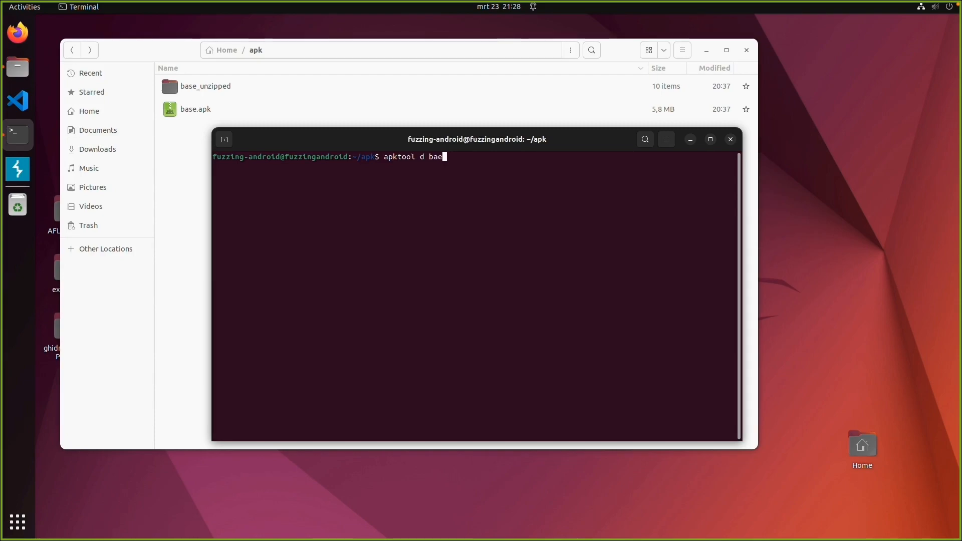
pyautogui.write('se.apk')
pyautogui.press('Return')
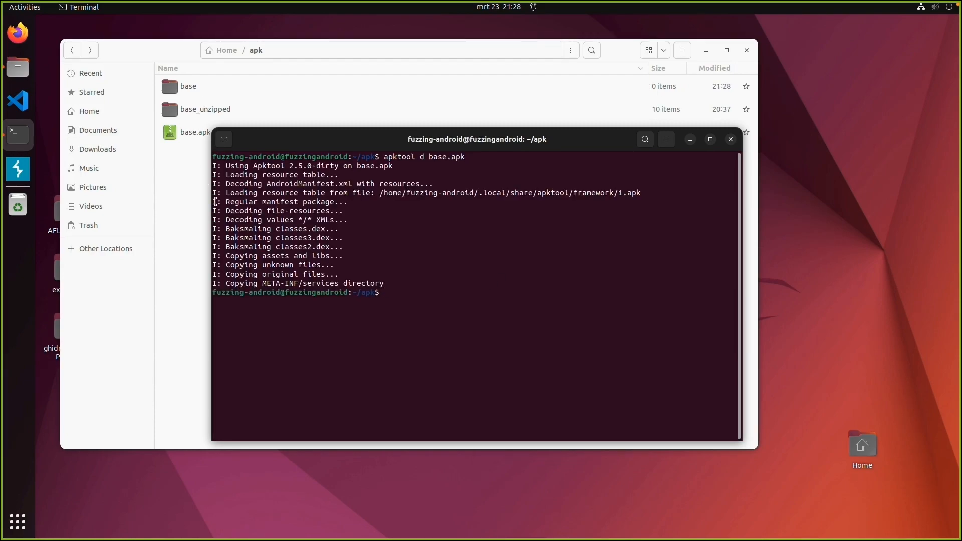
pyautogui.moveTo(207, 164)
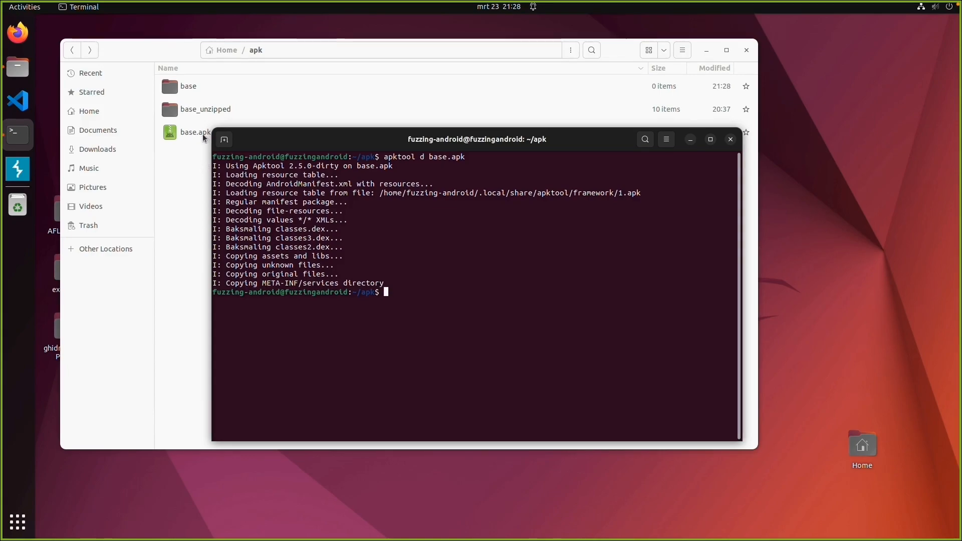
# - View base/AndroidManifest.xml, select the exported WebviewActivity name, then close it
pyautogui.doubleClick(188, 87)
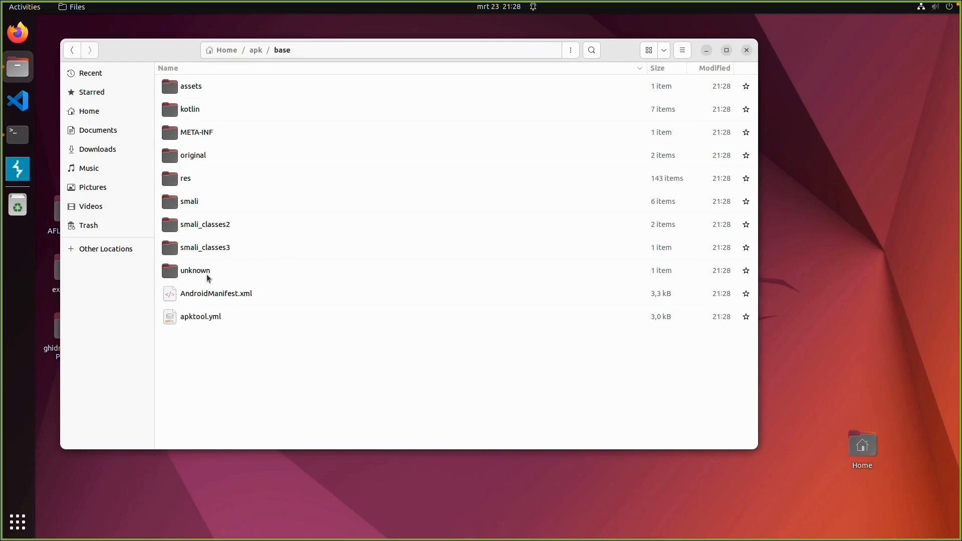
pyautogui.doubleClick(216, 293)
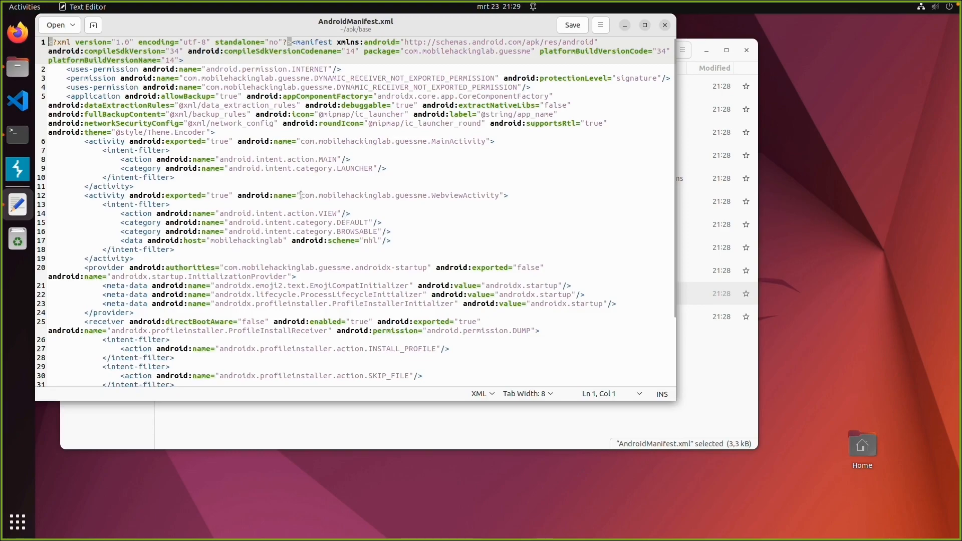
pyautogui.doubleClick(399, 195)
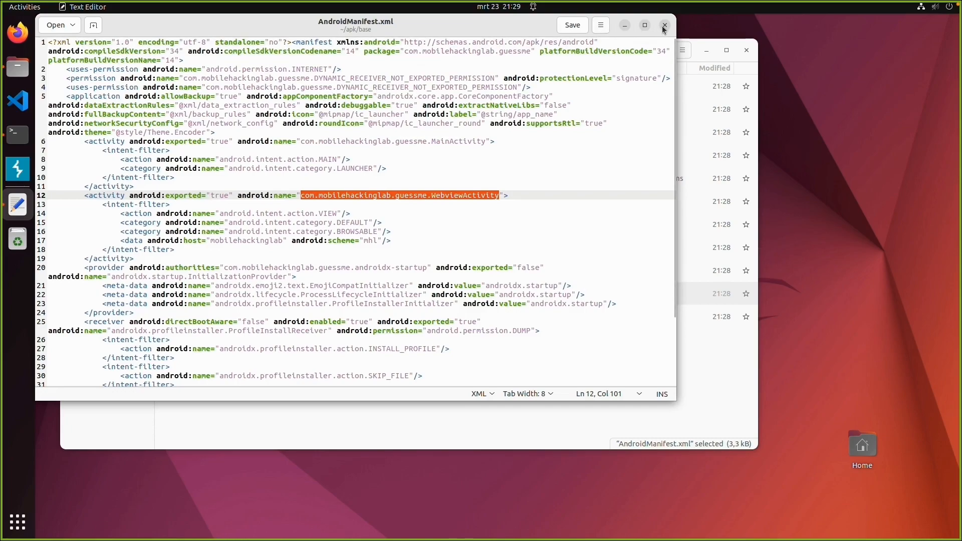
pyautogui.click(662, 25)
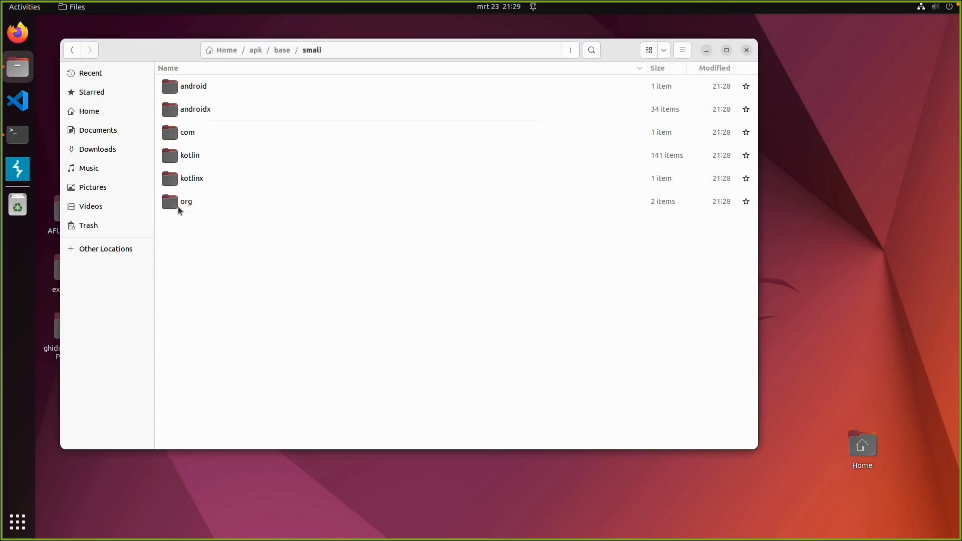
# - Descend into the smali package folders and view AnimatableView.smali's code
pyautogui.doubleClick(186, 132)
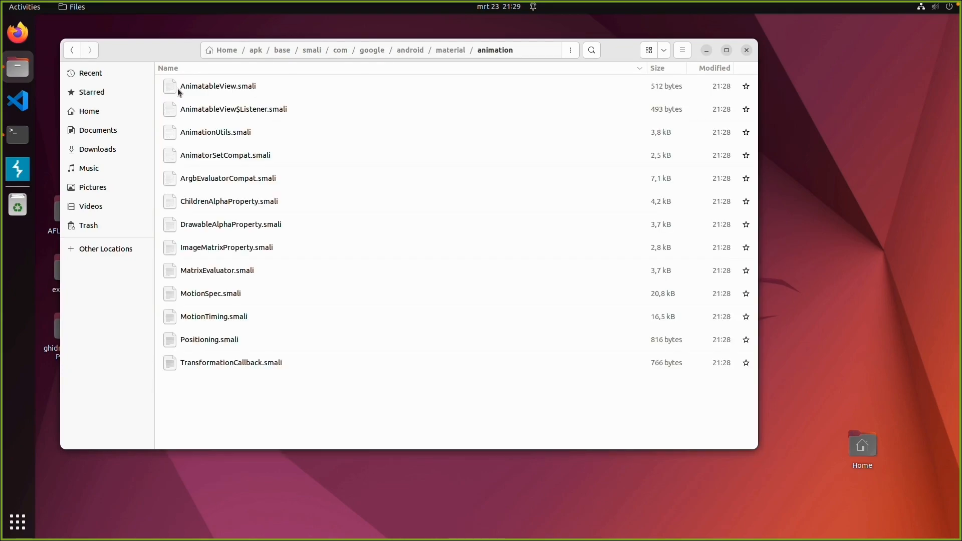
pyautogui.doubleClick(216, 86)
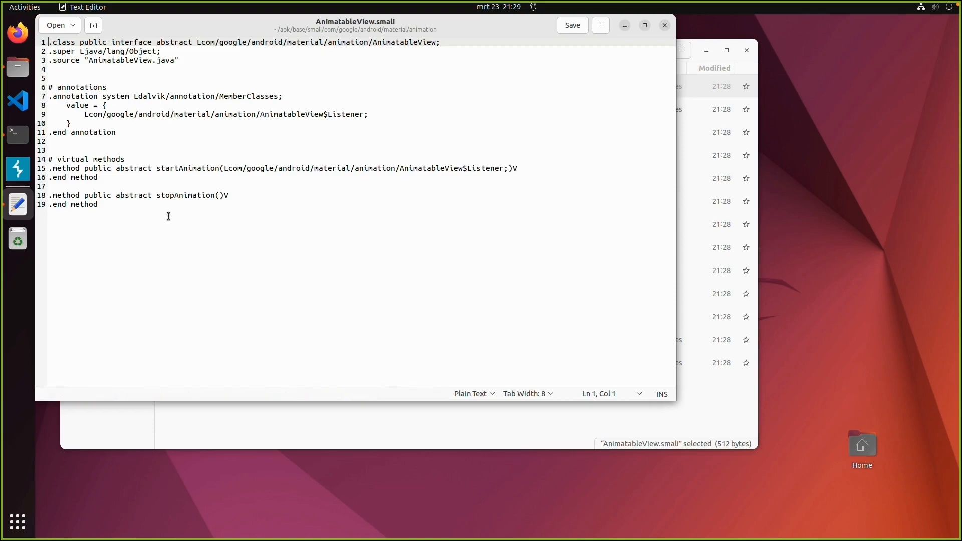
pyautogui.moveTo(189, 66)
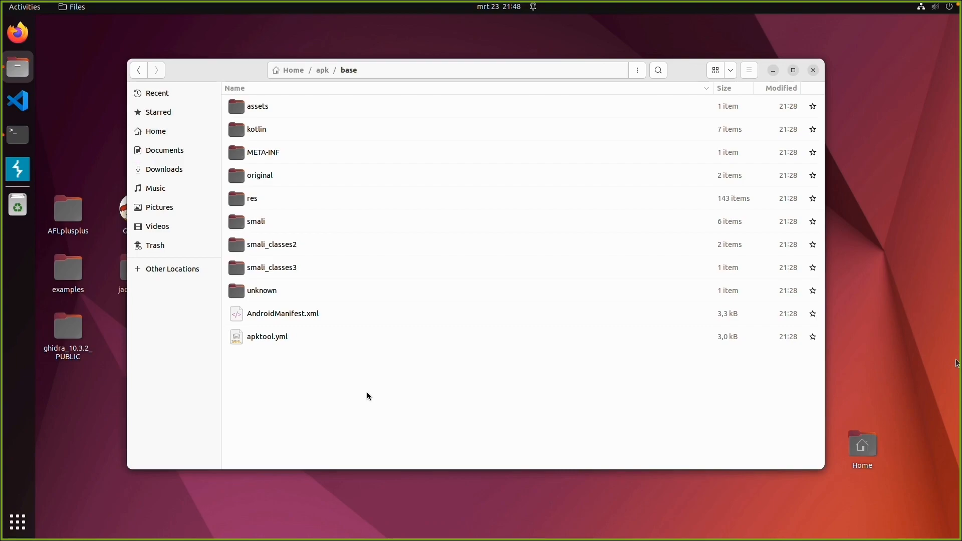
# - Descend through smali_classes3/com/mobilehackinglab toward the guessme package
pyautogui.doubleClick(272, 266)
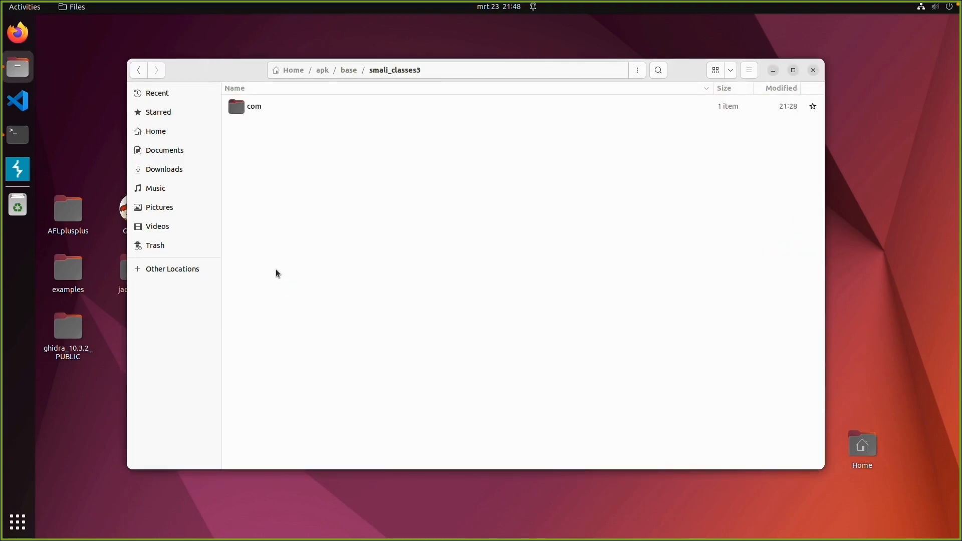
pyautogui.moveTo(241, 113)
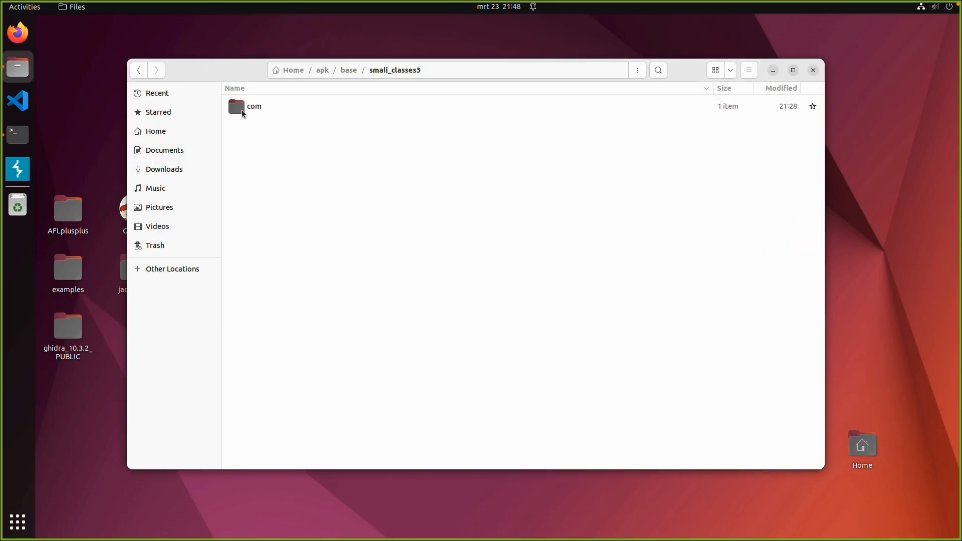
pyautogui.doubleClick(254, 106)
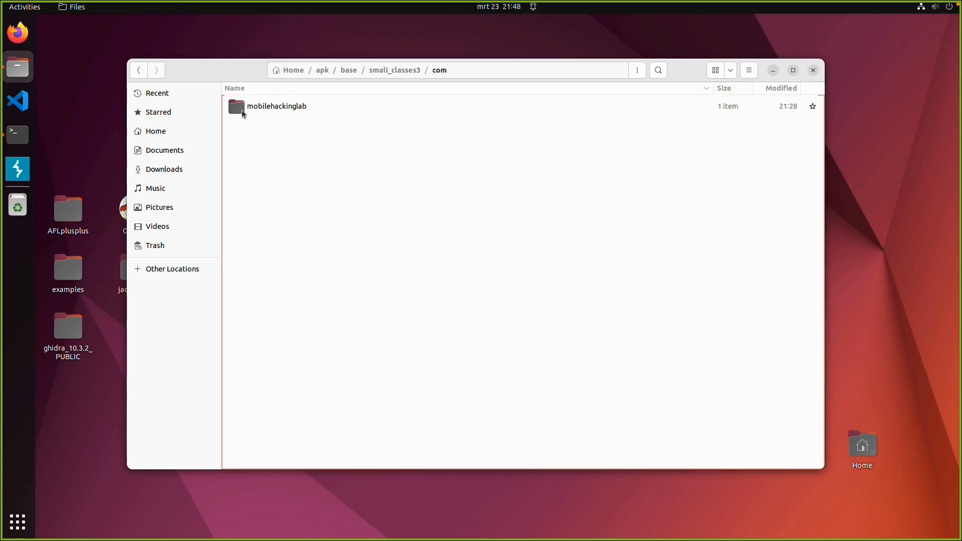
pyautogui.doubleClick(276, 106)
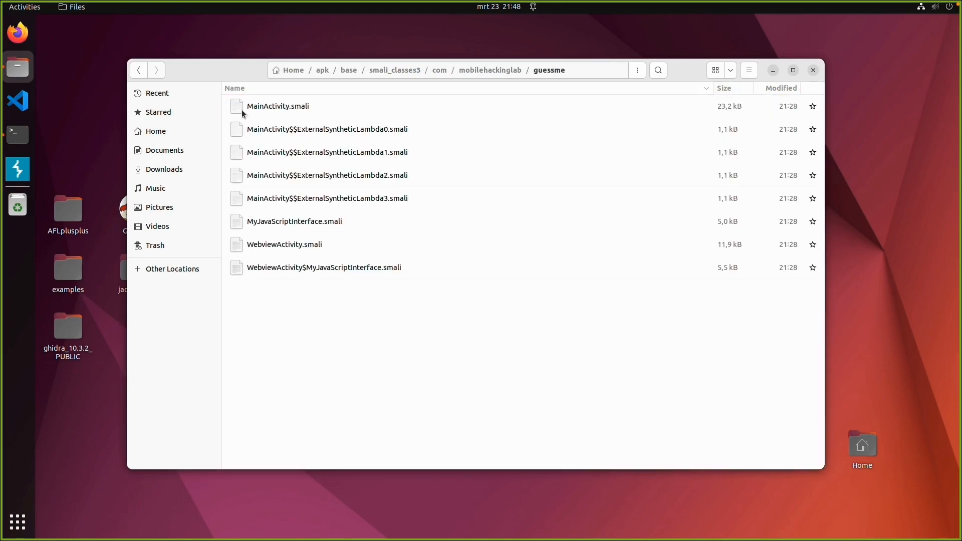
pyautogui.moveTo(472, 350)
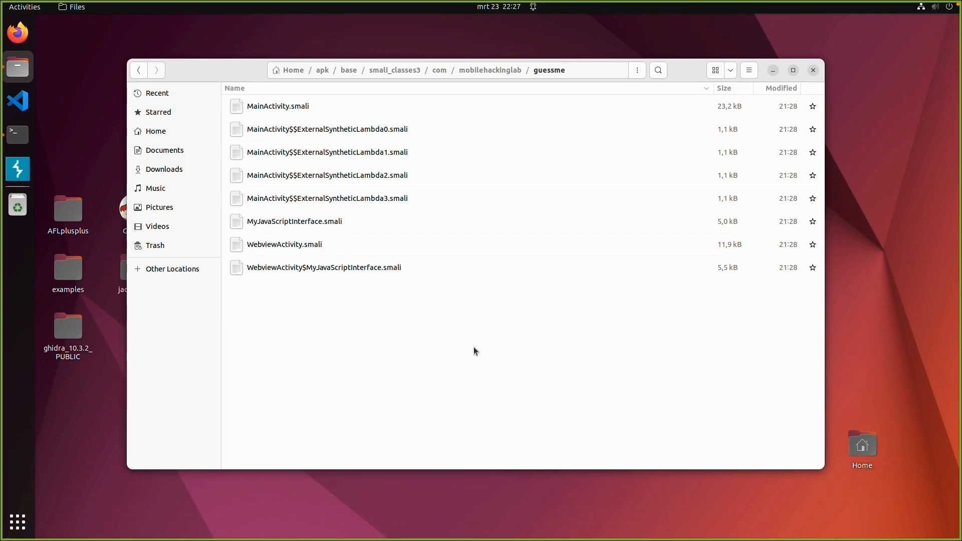
pyautogui.moveTo(298, 246)
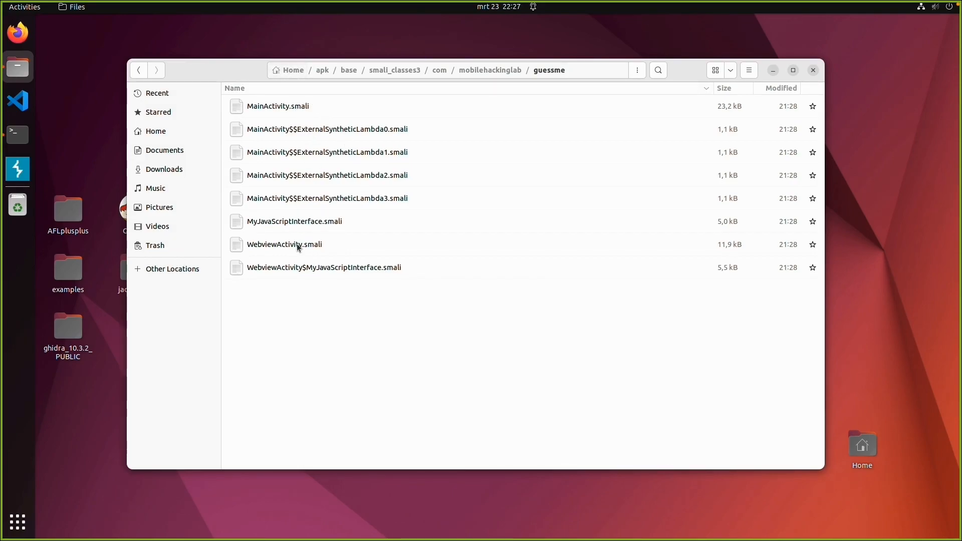
# - View WebviewActivity.smali, select the "mhl" scheme string in isValidDeepLink, then close it
pyautogui.doubleClick(284, 245)
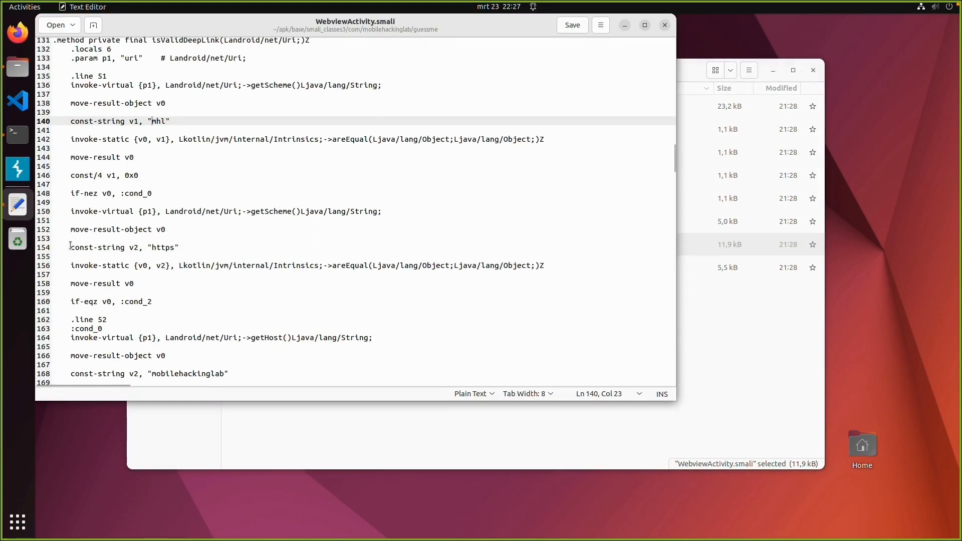
pyautogui.doubleClick(163, 246)
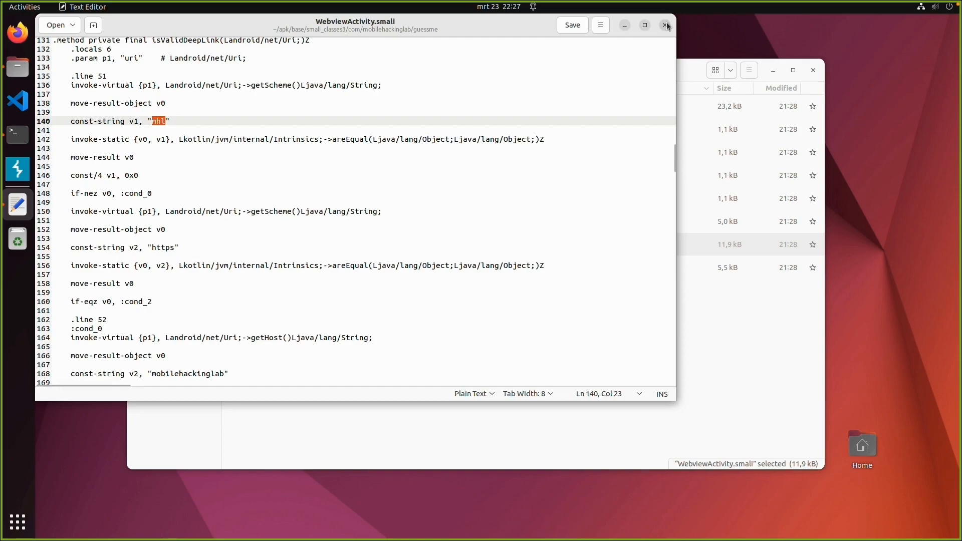
pyautogui.click(666, 25)
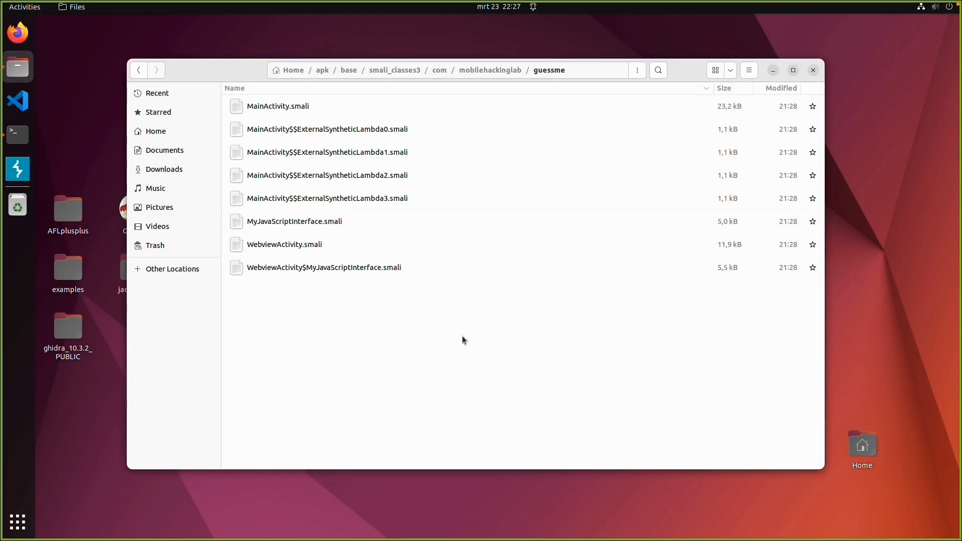